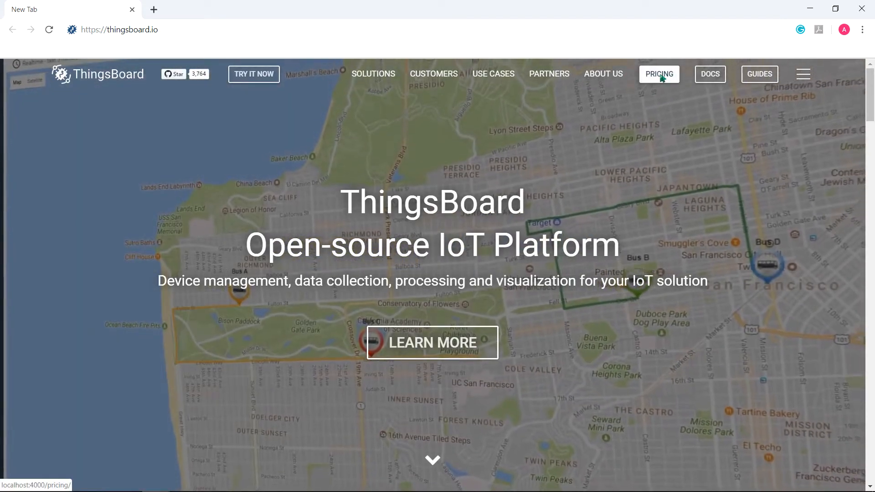
Show the pricing page with Professional Edition plans from Maker to Enterprise.
click(658, 74)
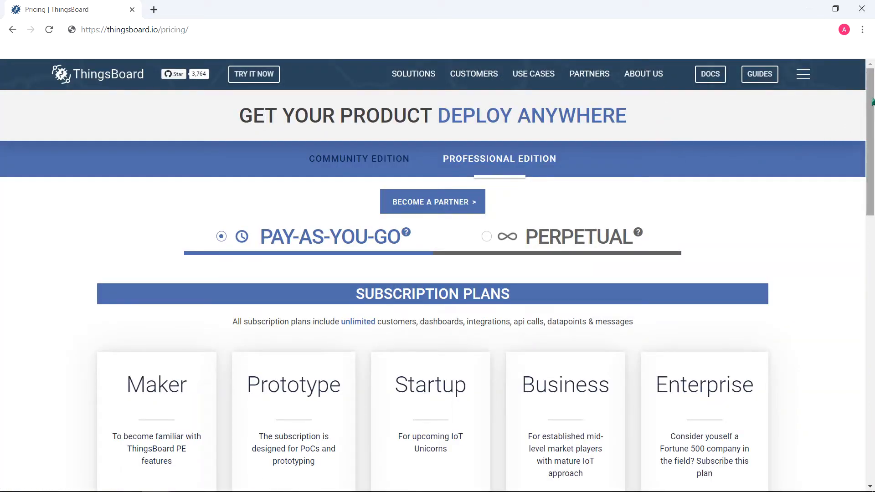
scroll(down, 3)
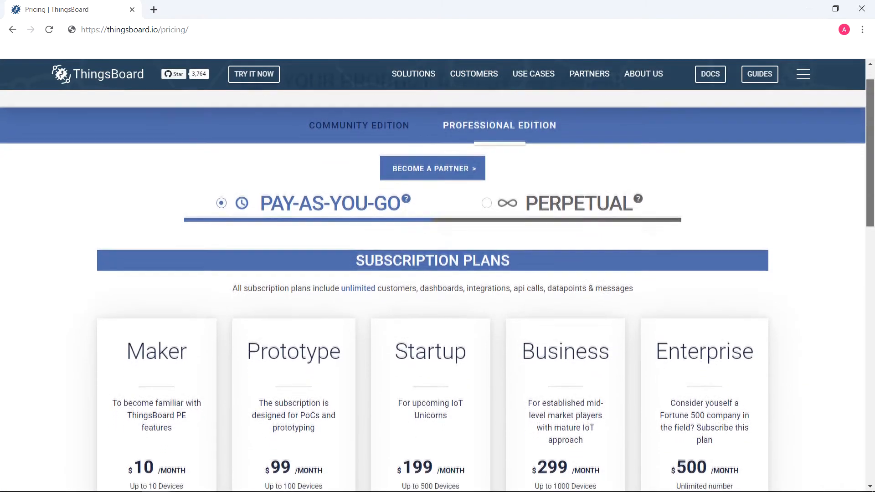
scroll(up, 3)
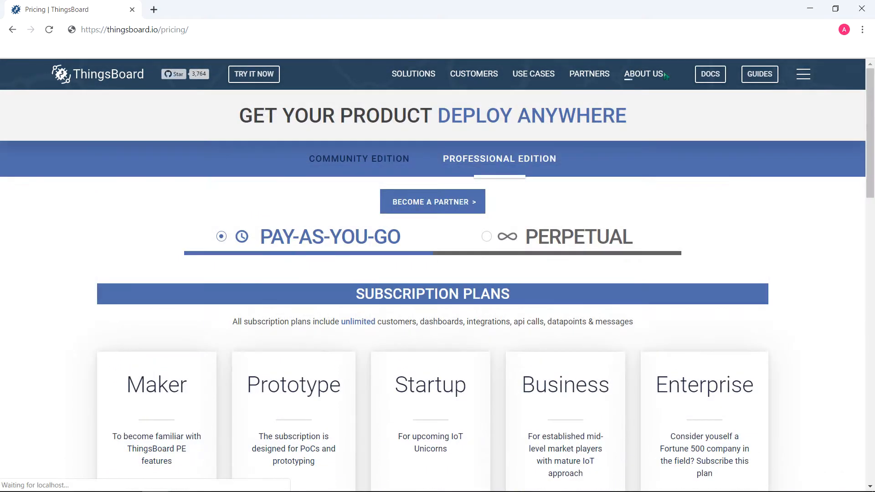
mouse_move(518, 129)
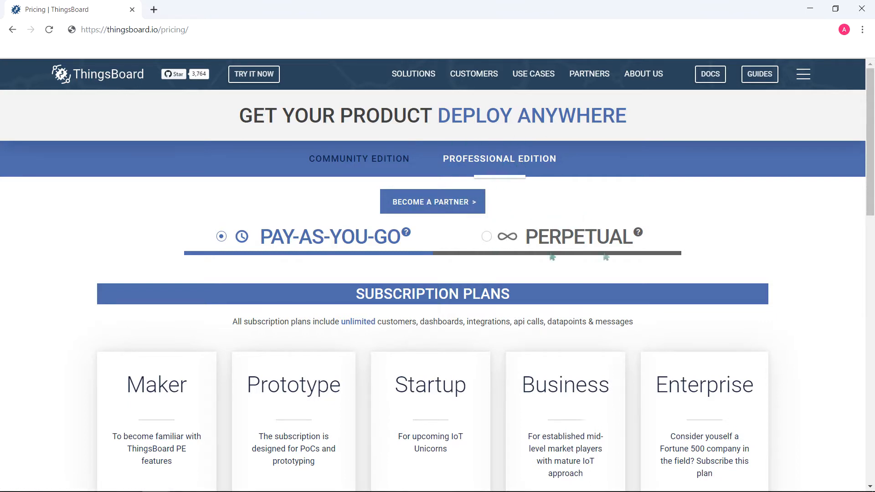
Switch pricing to Perpetual and get the $2999 Perpetual Fallback License.
click(487, 236)
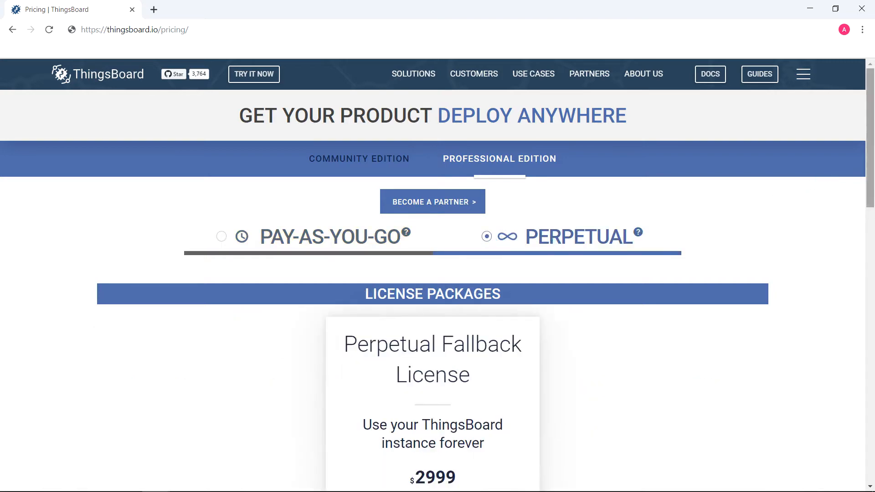
scroll(down, 3)
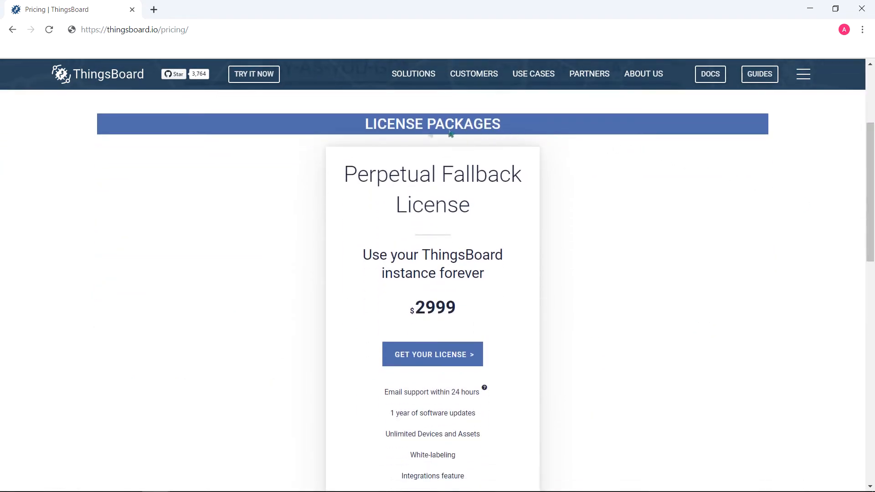
mouse_move(377, 468)
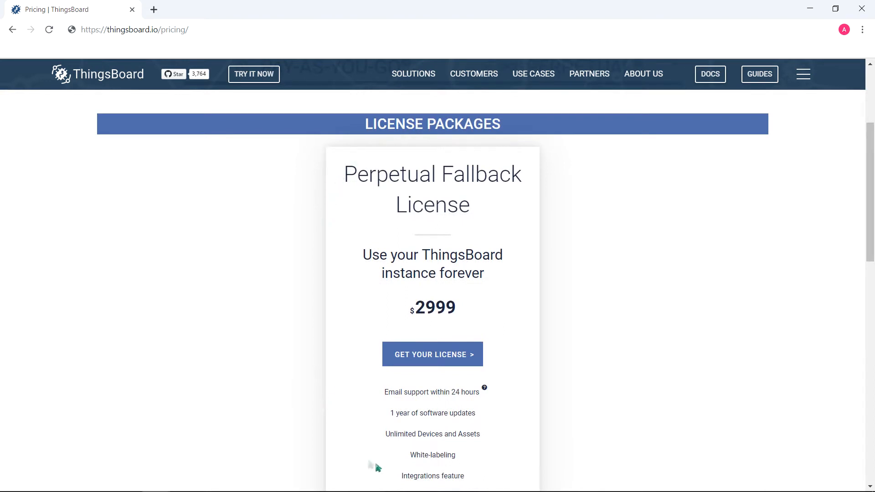
mouse_move(421, 125)
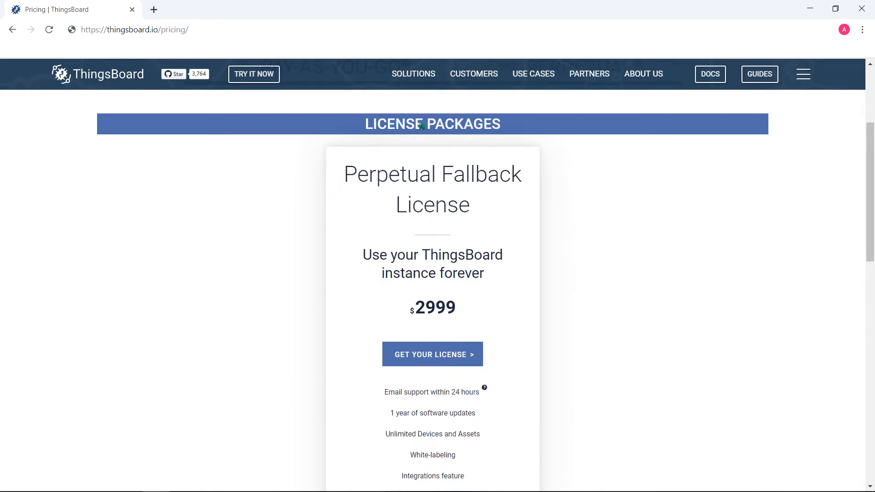
mouse_move(432, 354)
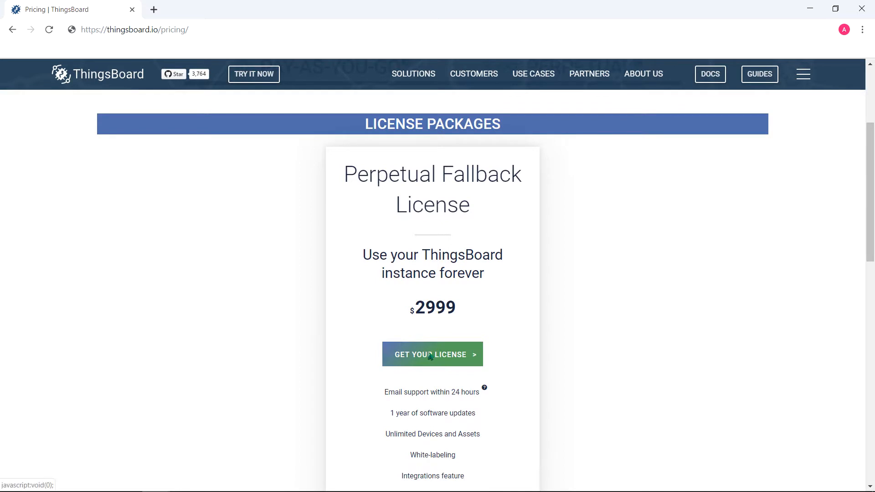
click(432, 355)
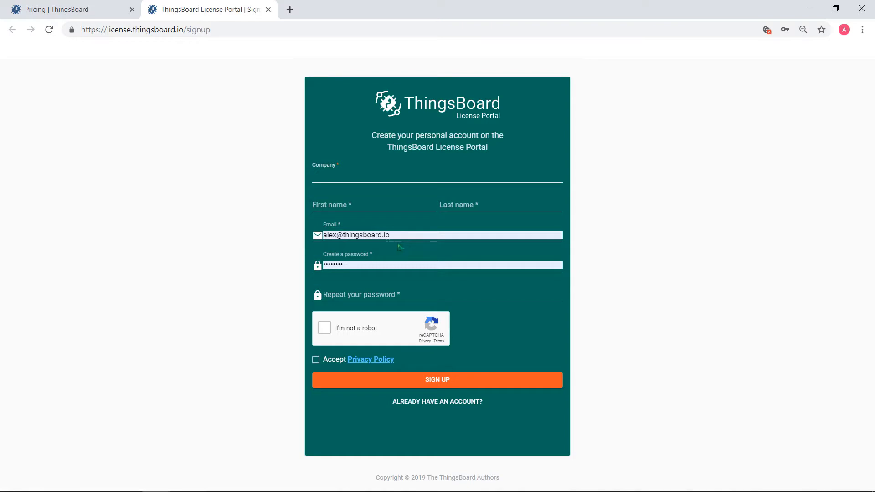
Register a License Portal account for company ThingsBoard Inc. and submit the sign-up.
text(ThingsBoard)
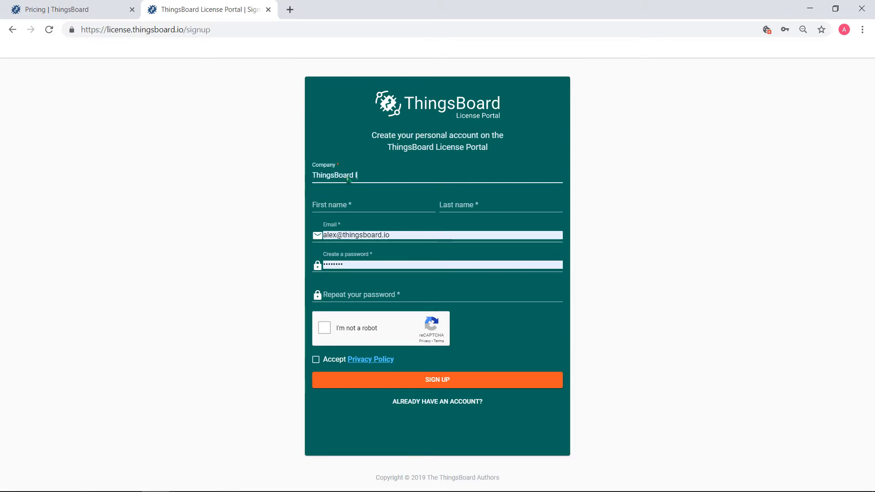
text(Inc.)
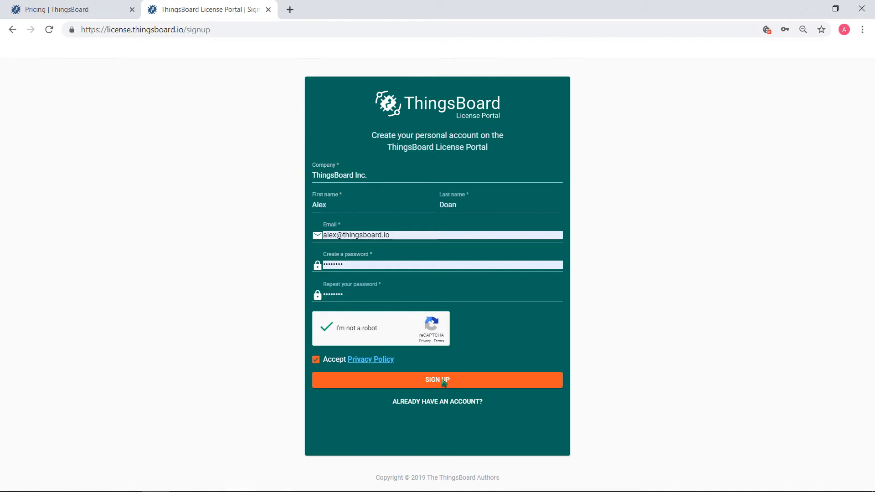
click(437, 381)
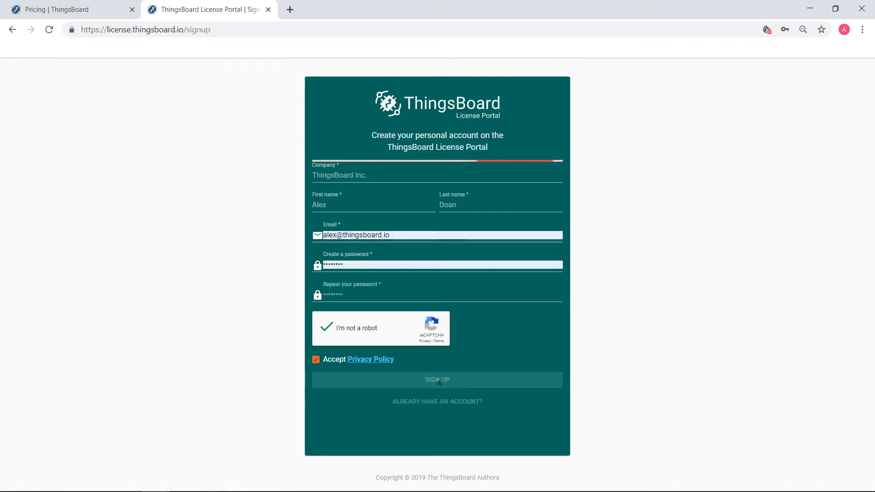
click(437, 380)
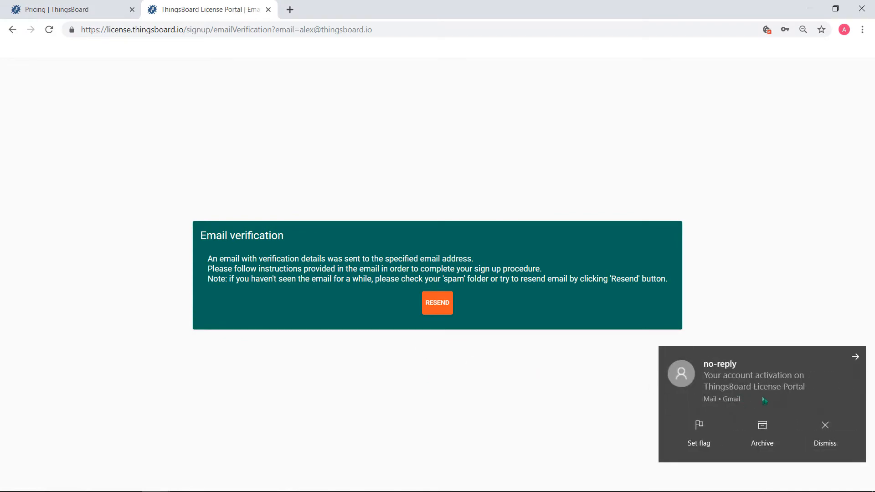
Activate the account via the link in the activation email from Mail.
click(754, 375)
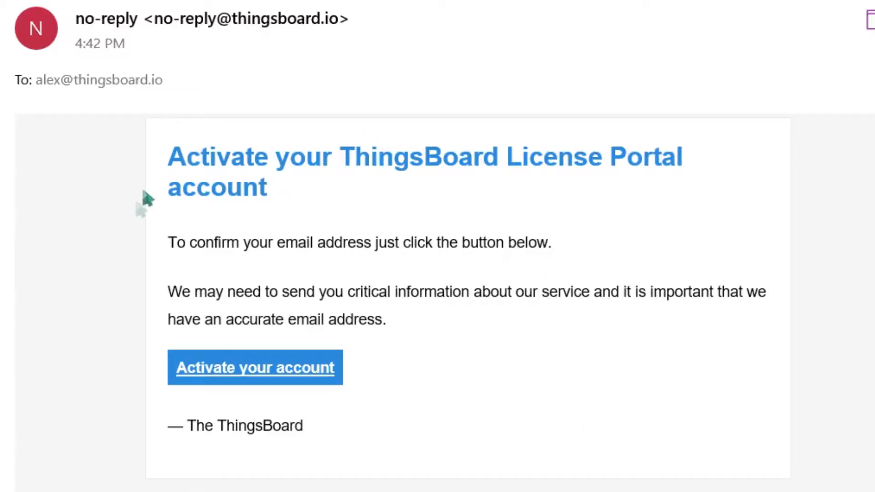
mouse_move(255, 368)
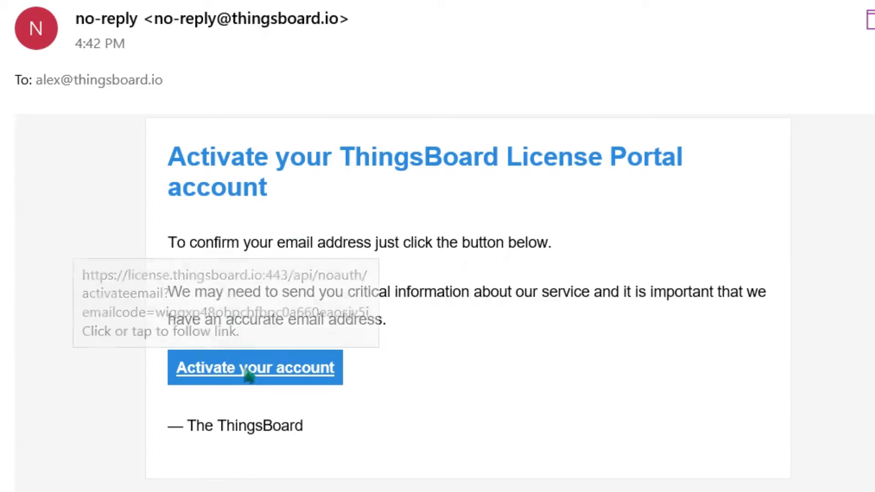
right_click(254, 367)
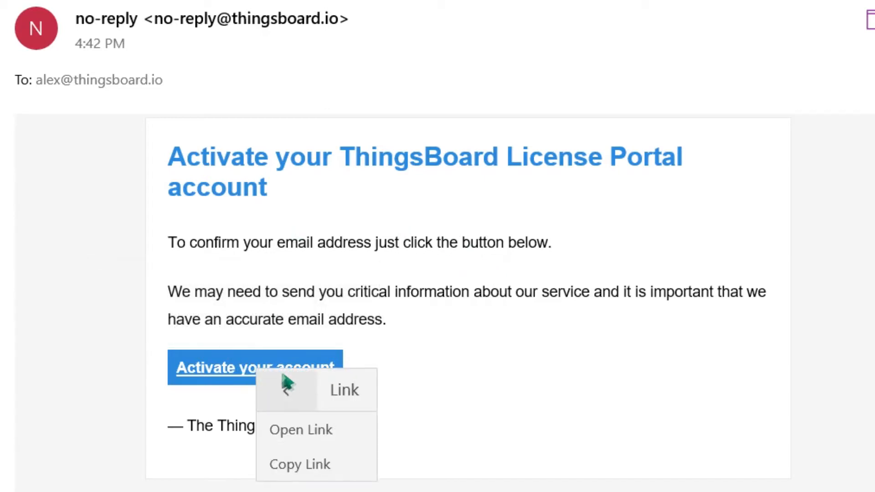
click(300, 429)
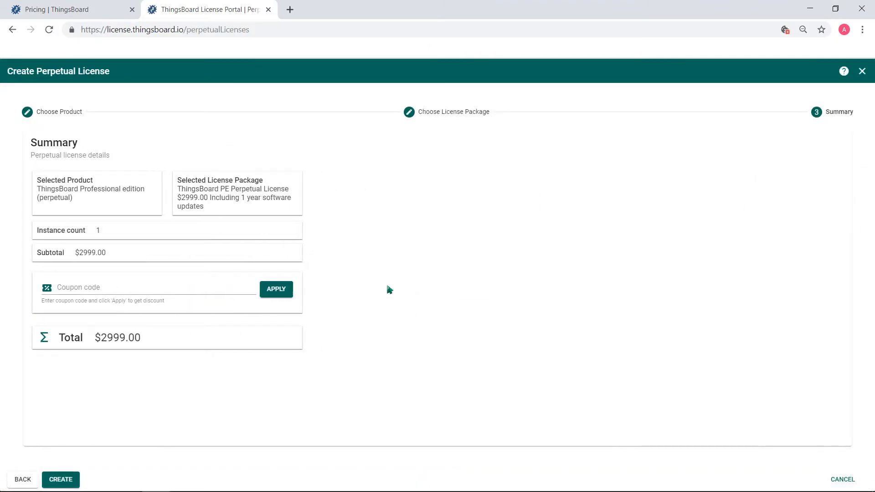
mouse_move(394, 287)
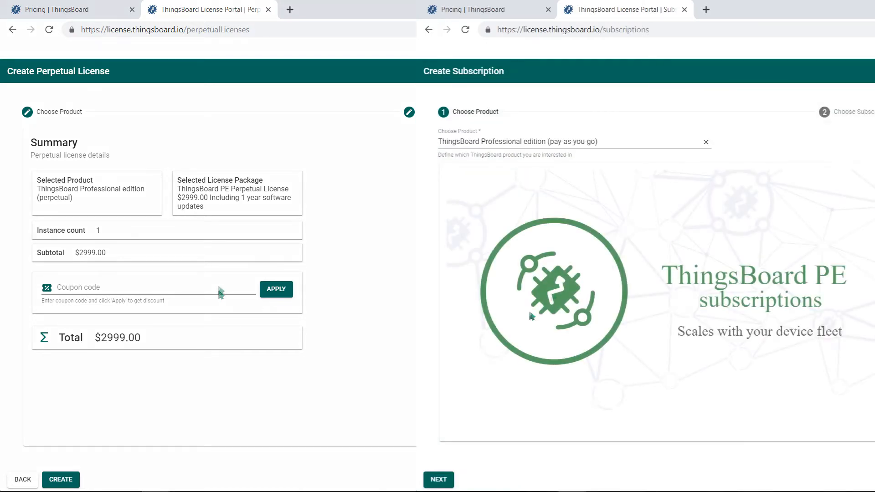
Preview the PE Enterprise and PE Business plans, then return to the $2999.00 perpetual summary.
click(438, 480)
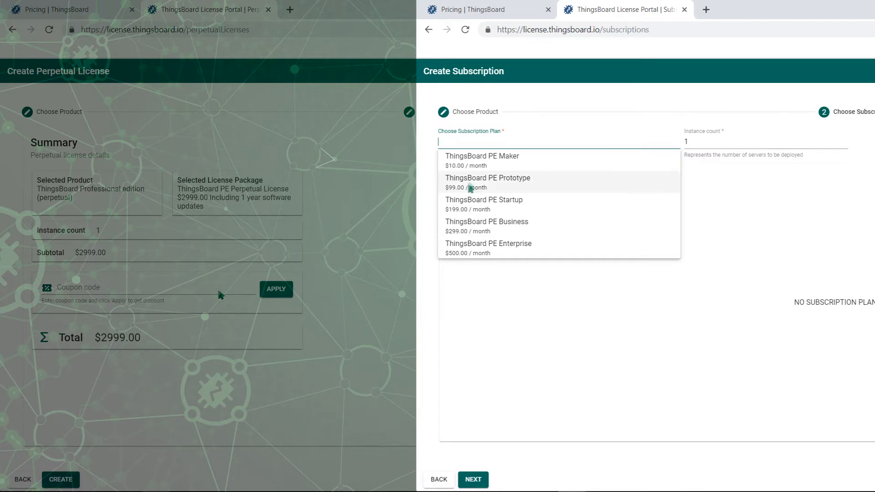
mouse_move(488, 248)
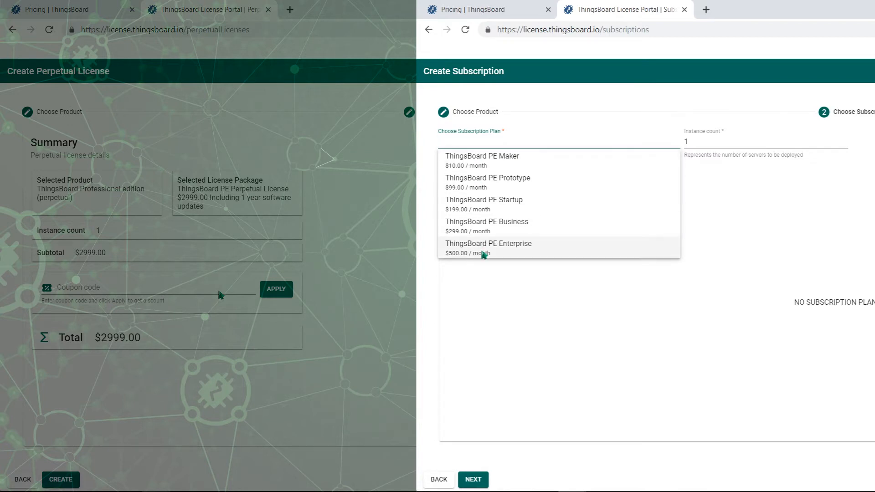
click(487, 248)
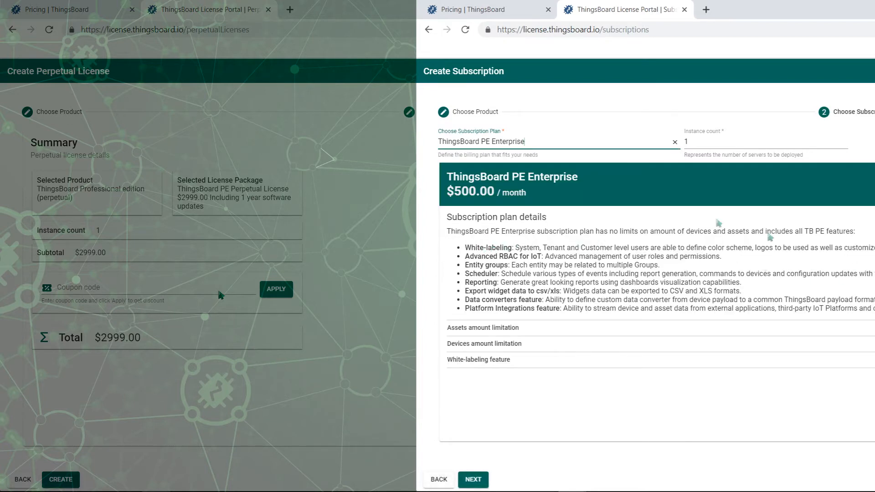
click(674, 142)
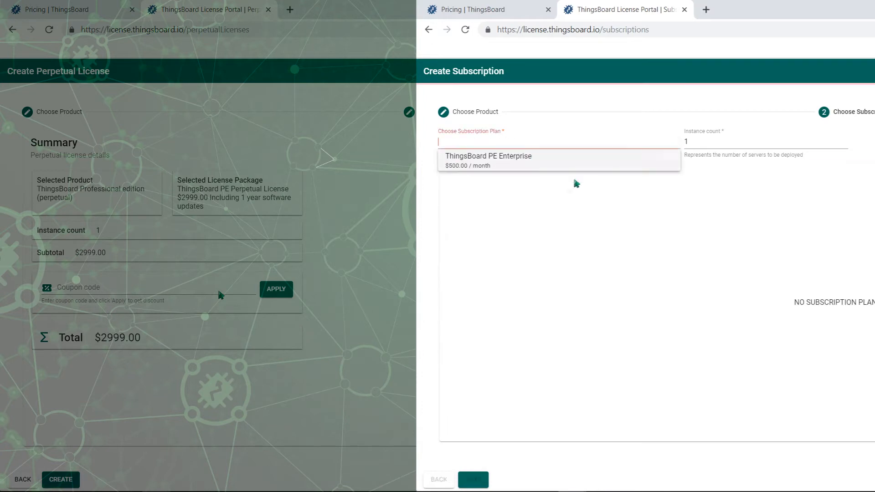
click(558, 160)
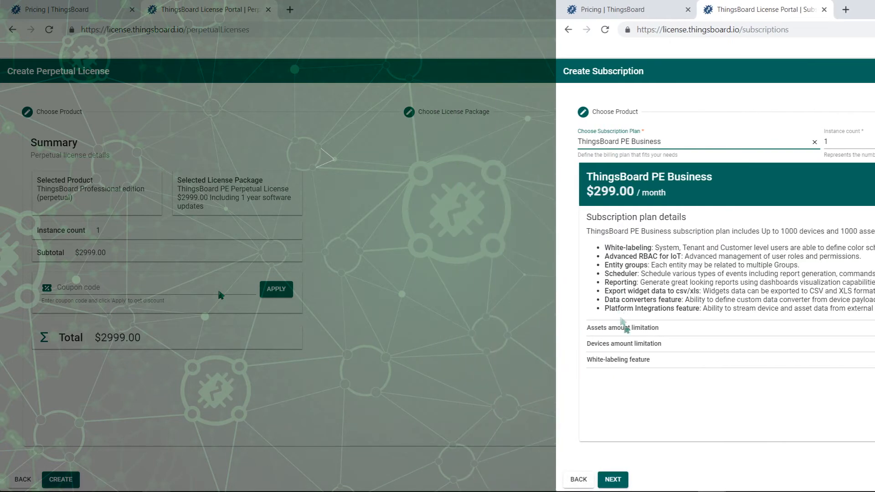
click(824, 9)
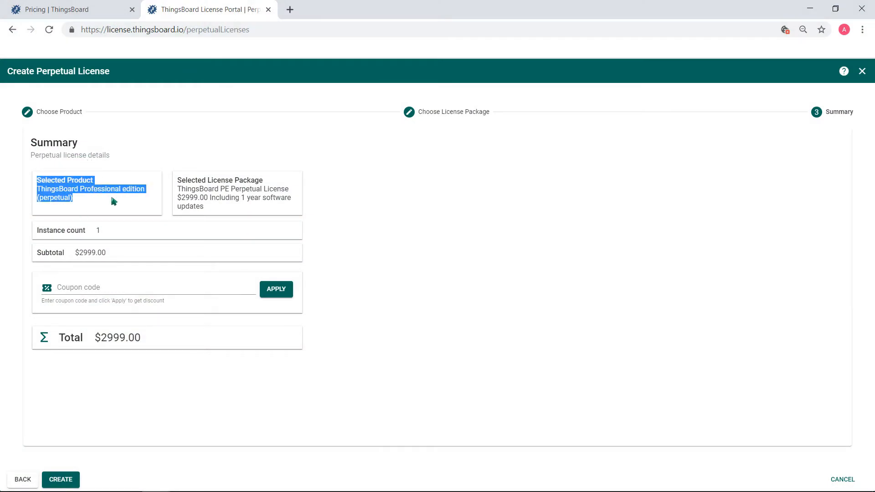
click(192, 192)
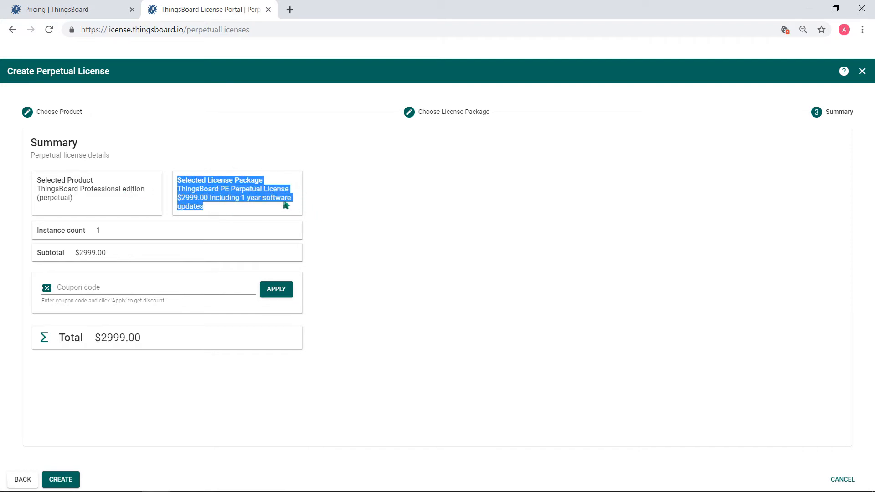
click(100, 268)
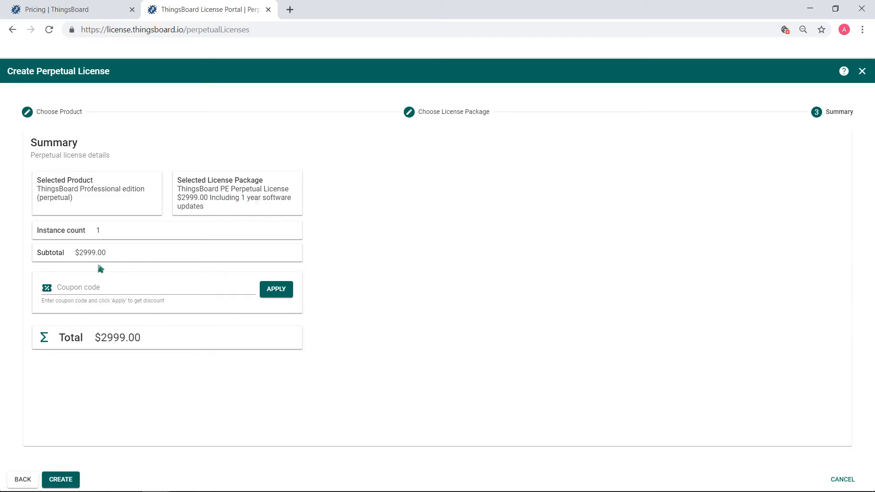
mouse_move(64, 307)
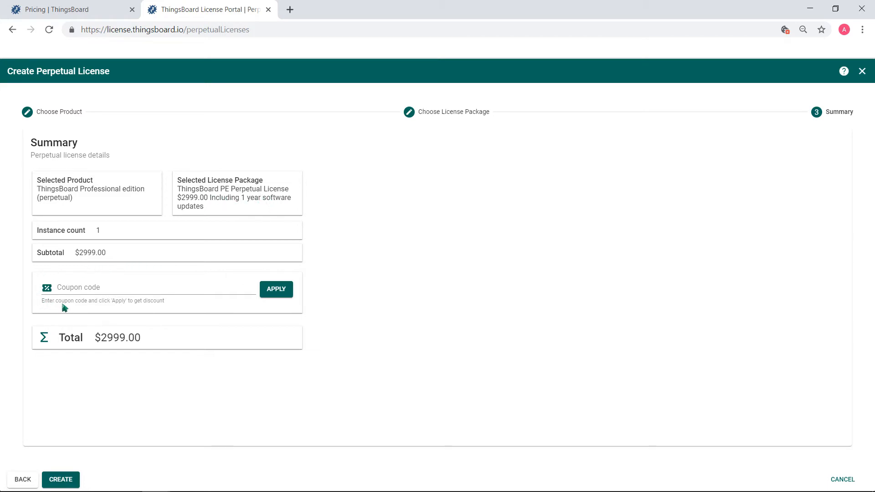
click(148, 287)
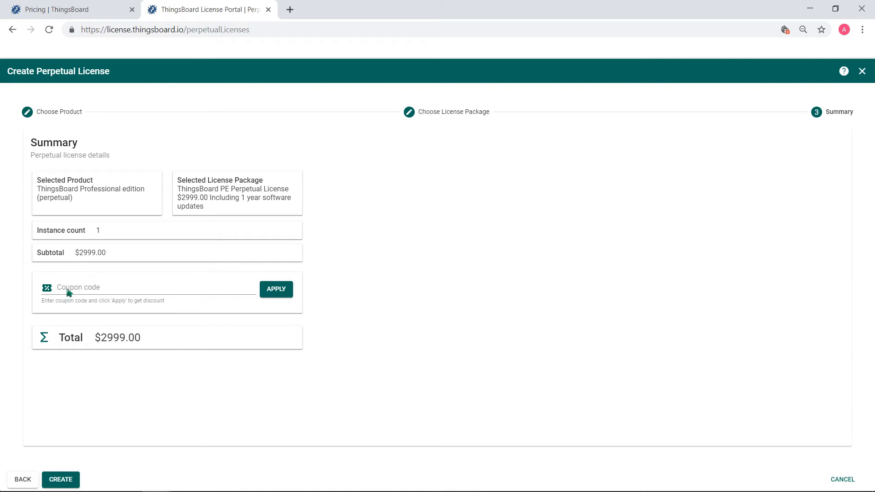
Apply the coupon to cut the total to $4.00 and proceed to billing information.
text(GO)
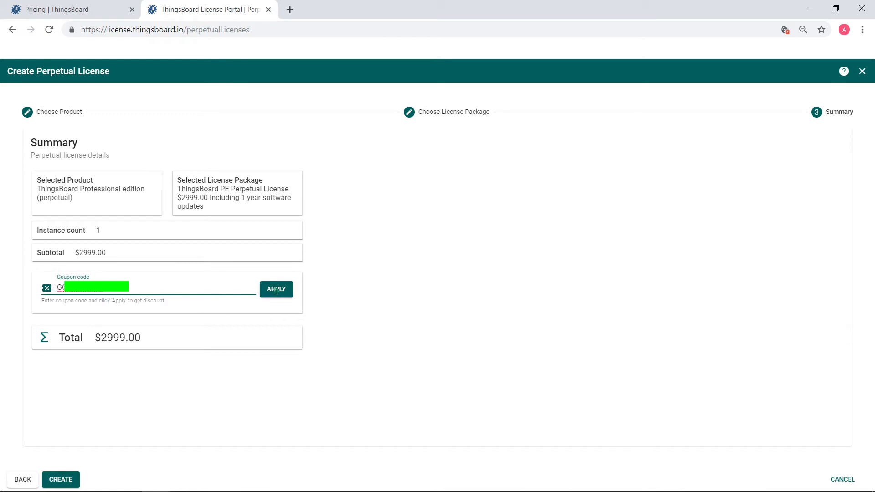
click(275, 289)
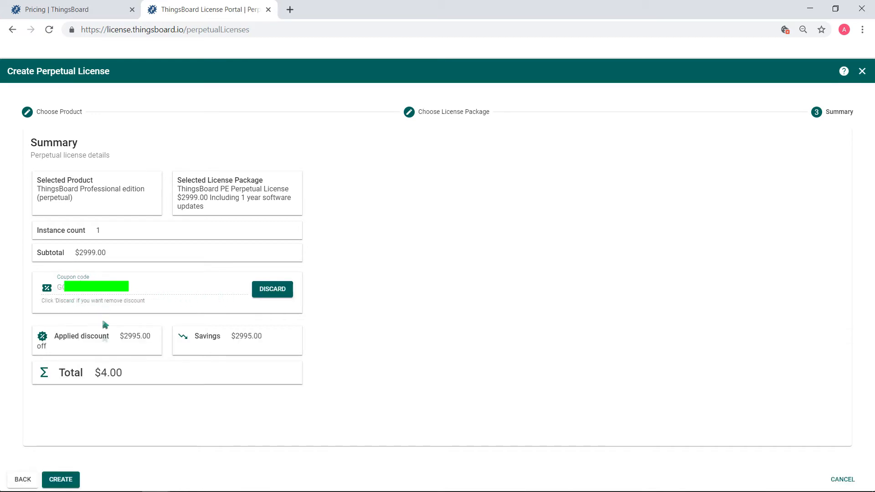
mouse_move(50, 362)
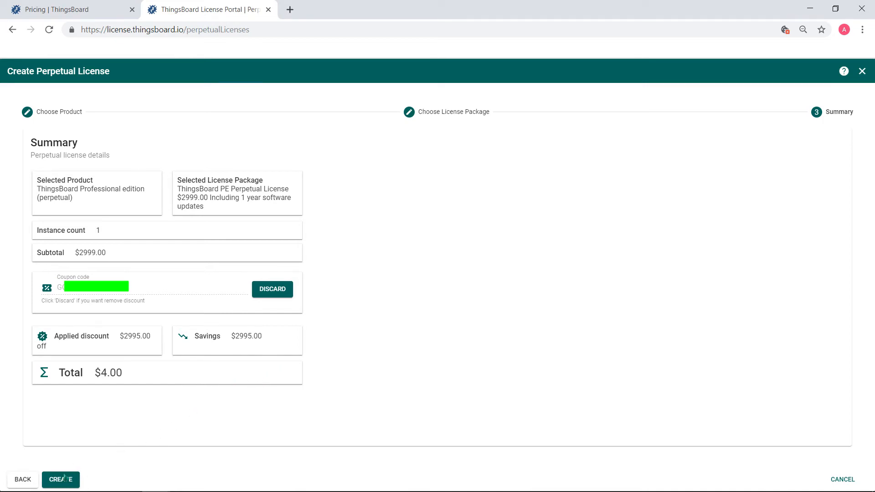
click(60, 480)
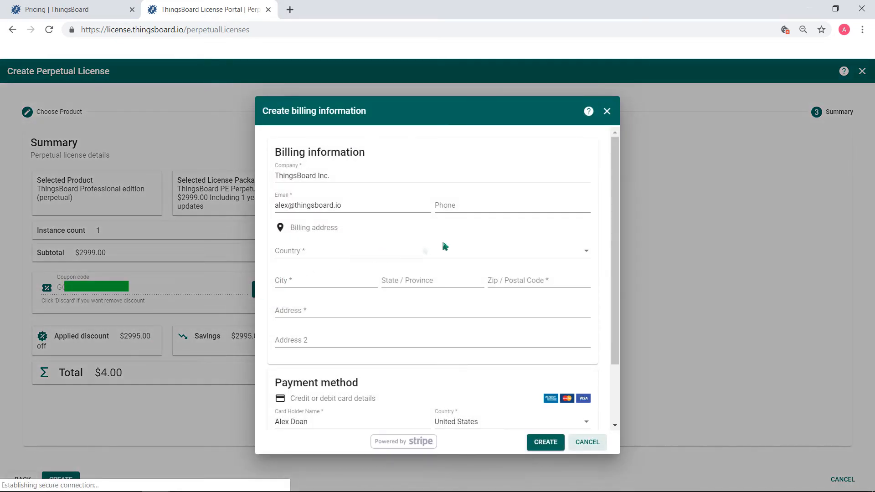
Submit billing with a United States address in NY 10004 and card details, creating the license.
click(429, 251)
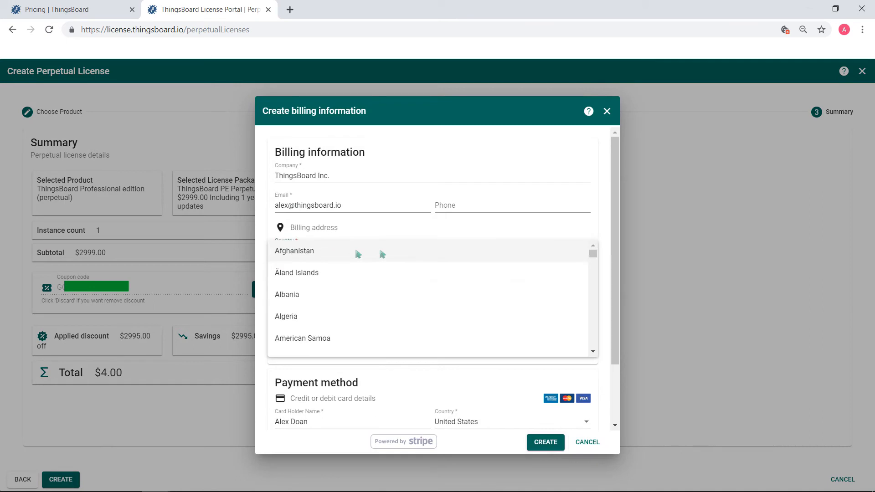
scroll(down, 3)
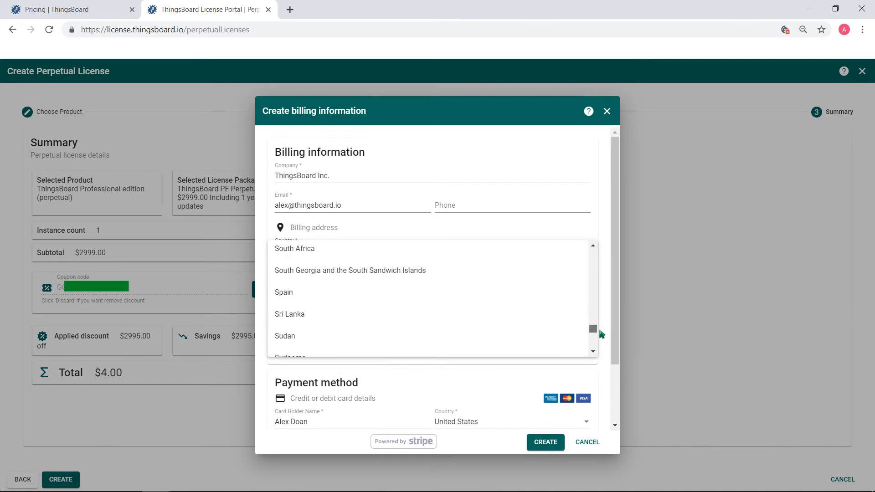
scroll(down, 3)
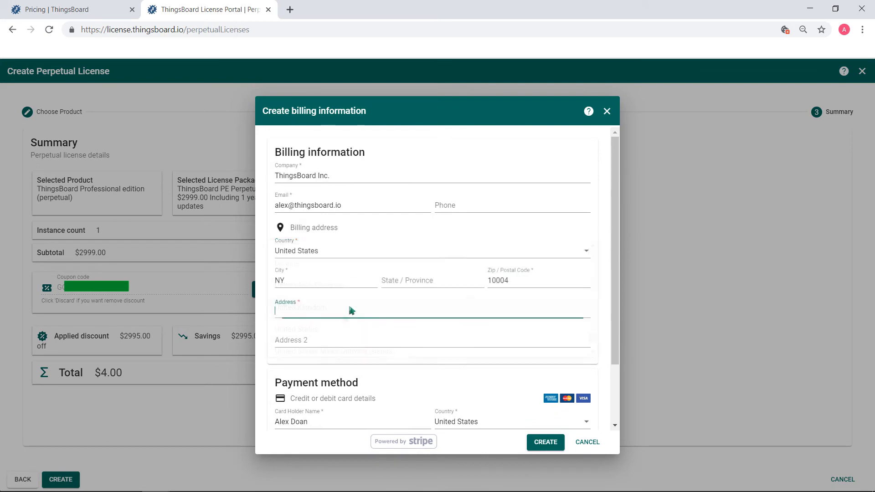
text(12-4)
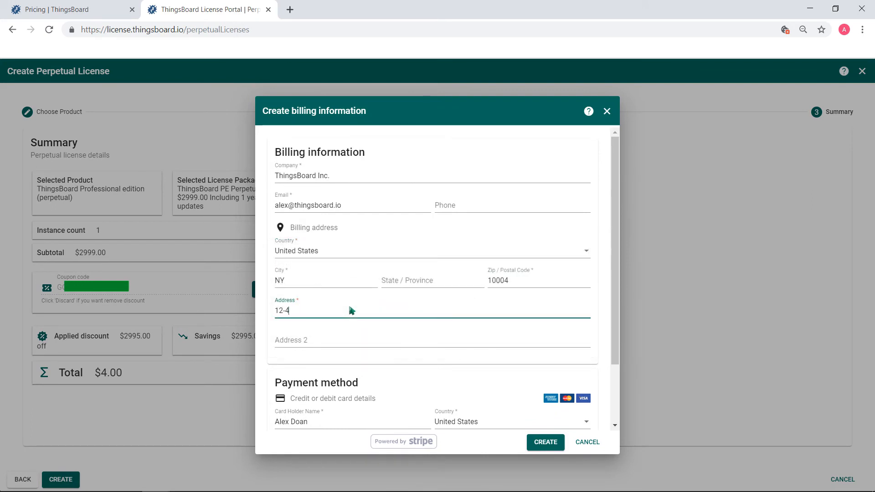
text(00 Broadway suite)
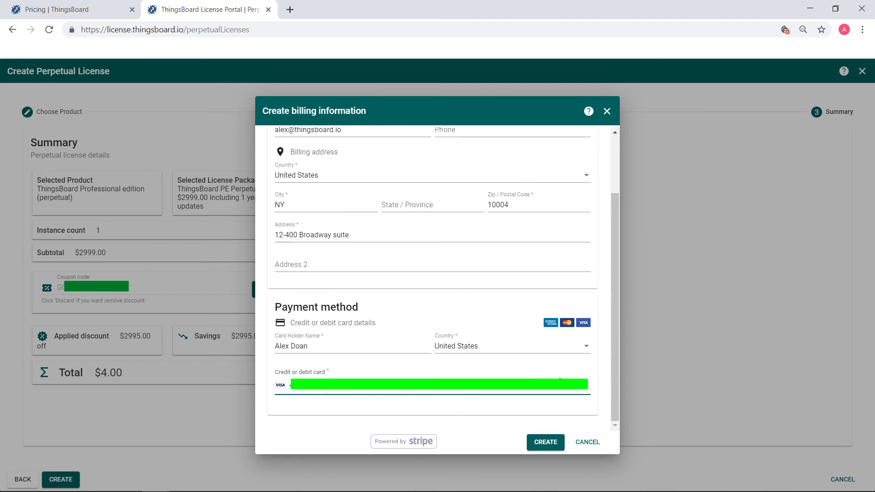
click(546, 443)
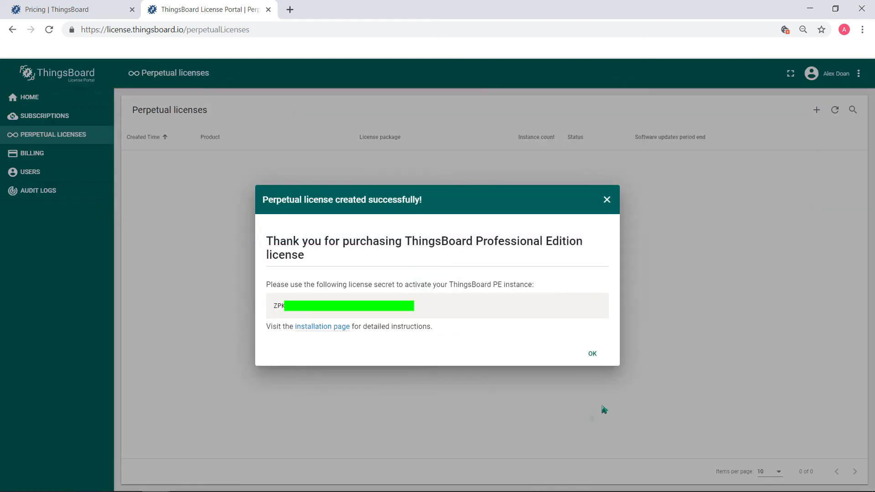
mouse_move(555, 362)
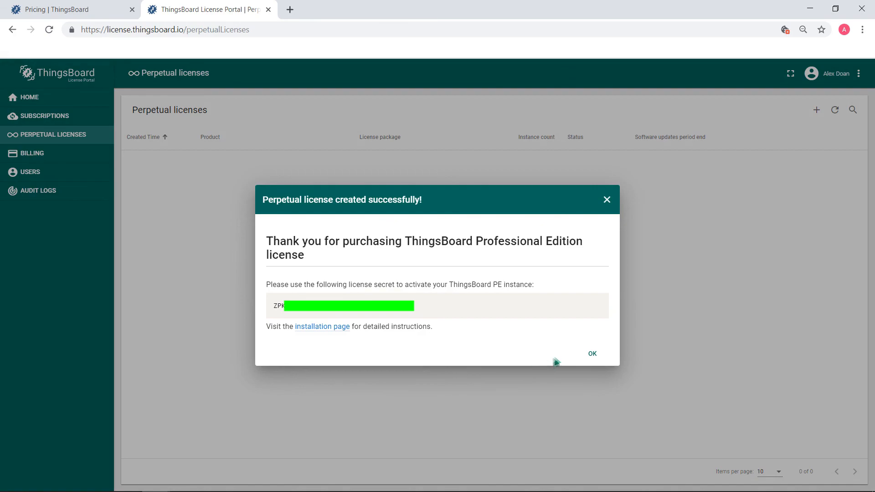
Dismiss the 'Perpetual license created successfully!' message to return to the licenses list.
click(593, 354)
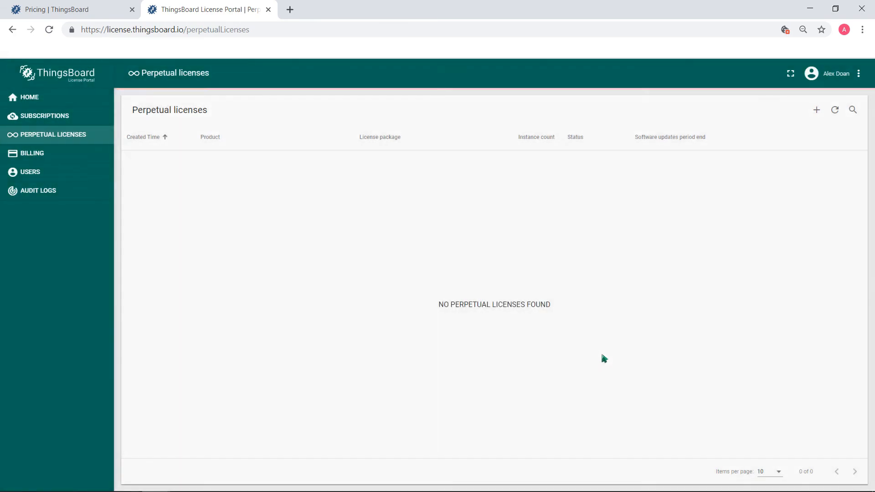